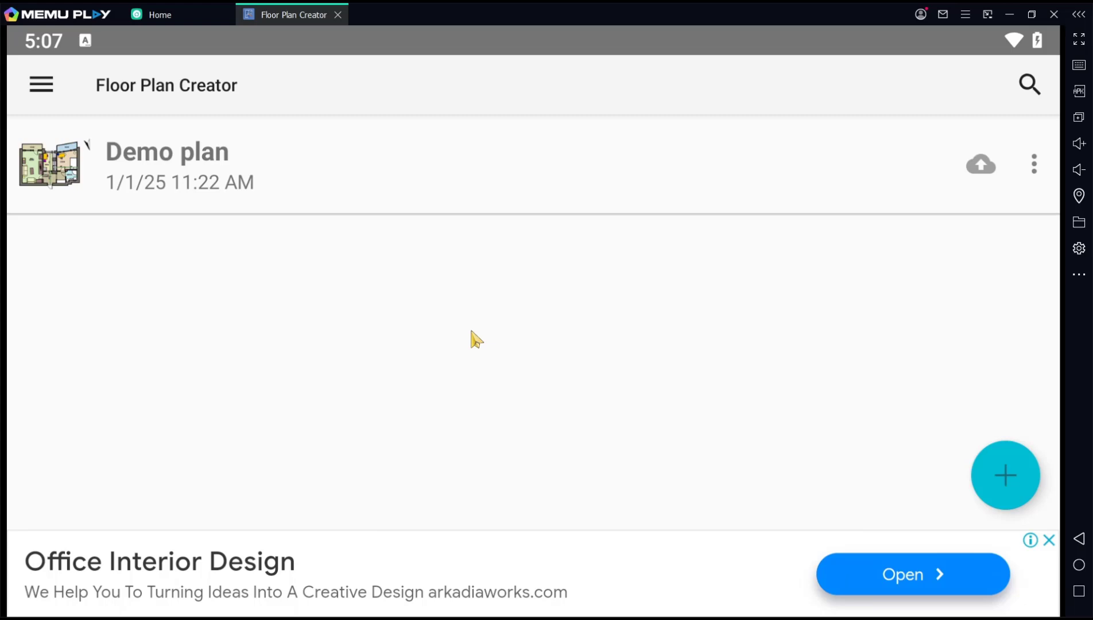
mouse_move(1006, 477)
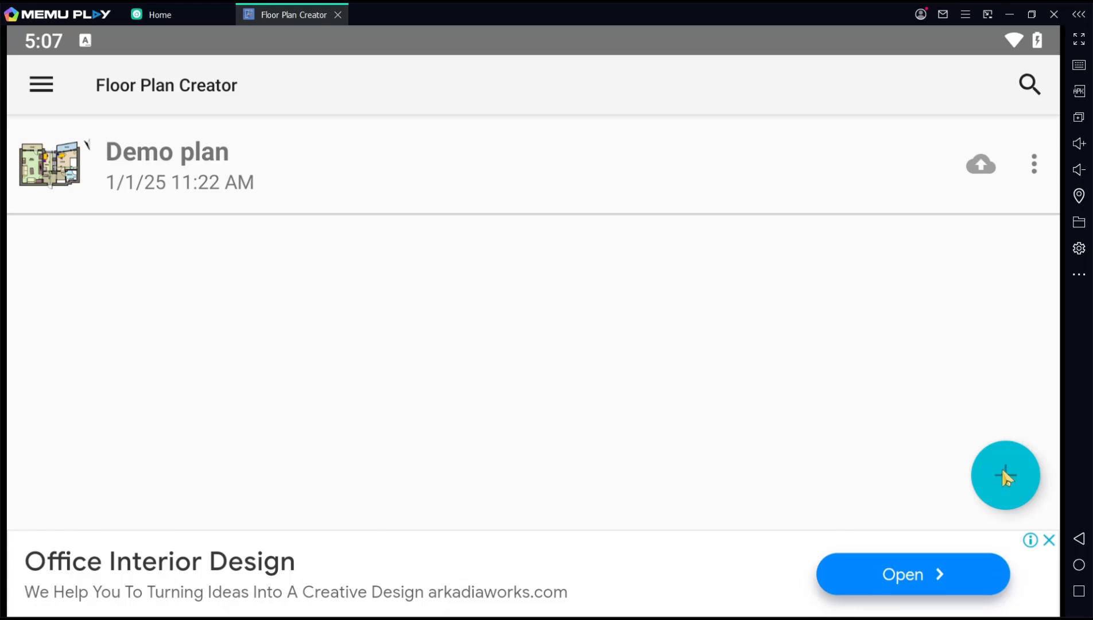
Create a new empty plan and bring Settings into view in the toolbar
click(168, 165)
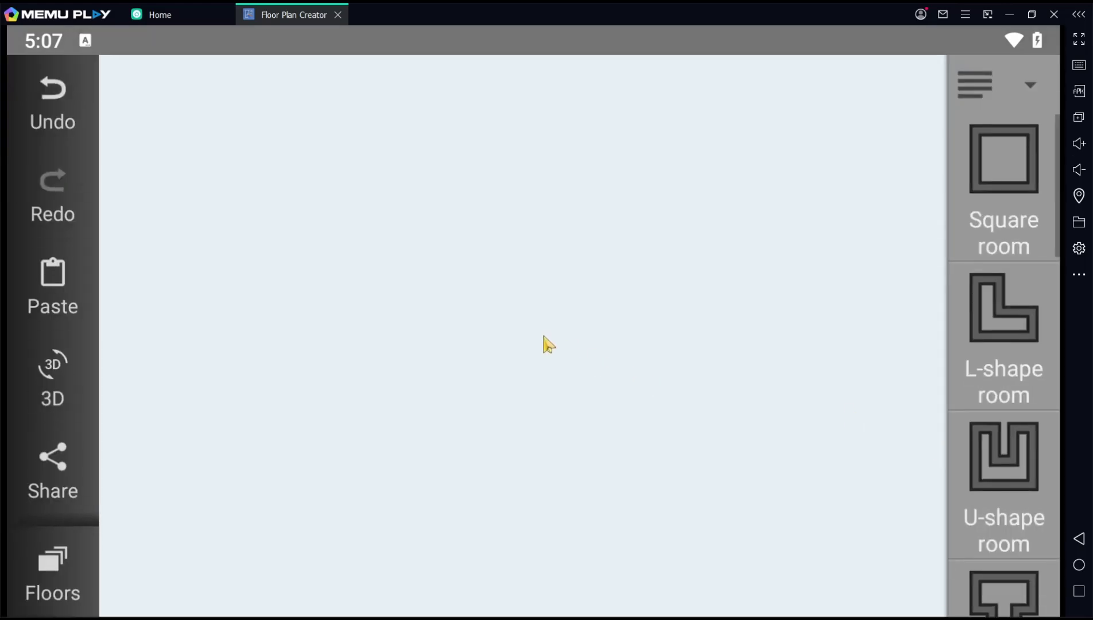
mouse_move(108, 430)
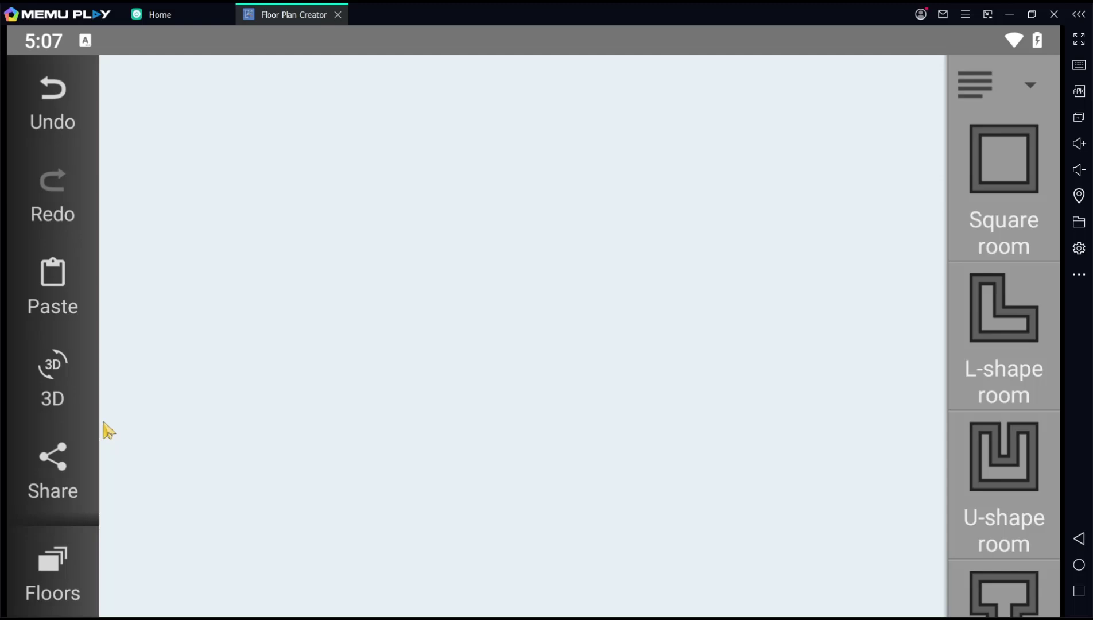
scroll(down, 3)
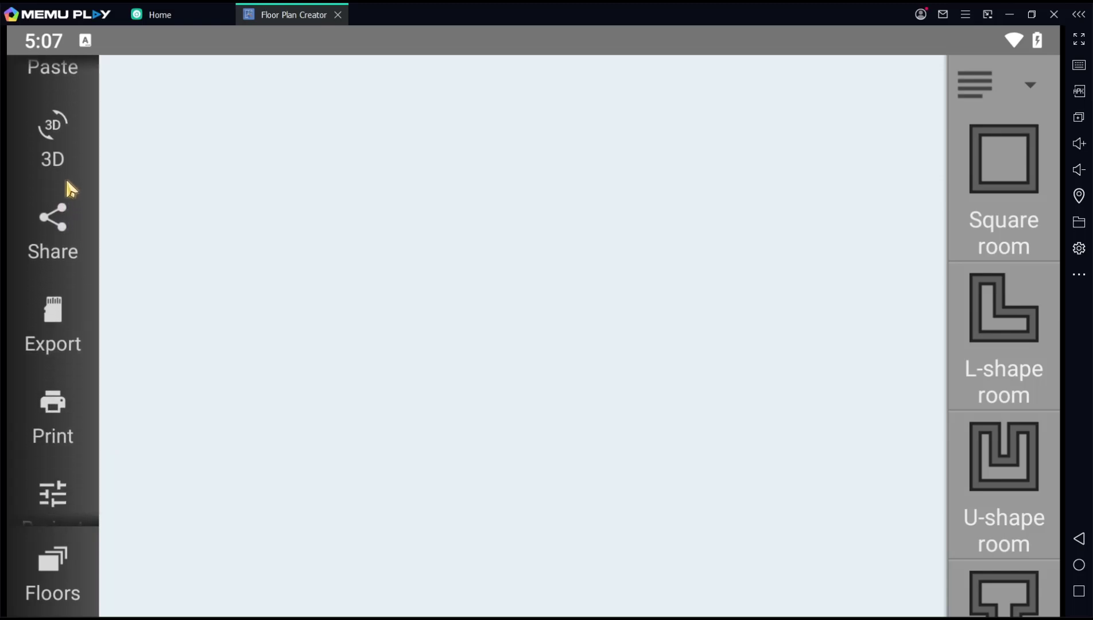
scroll(down, 3)
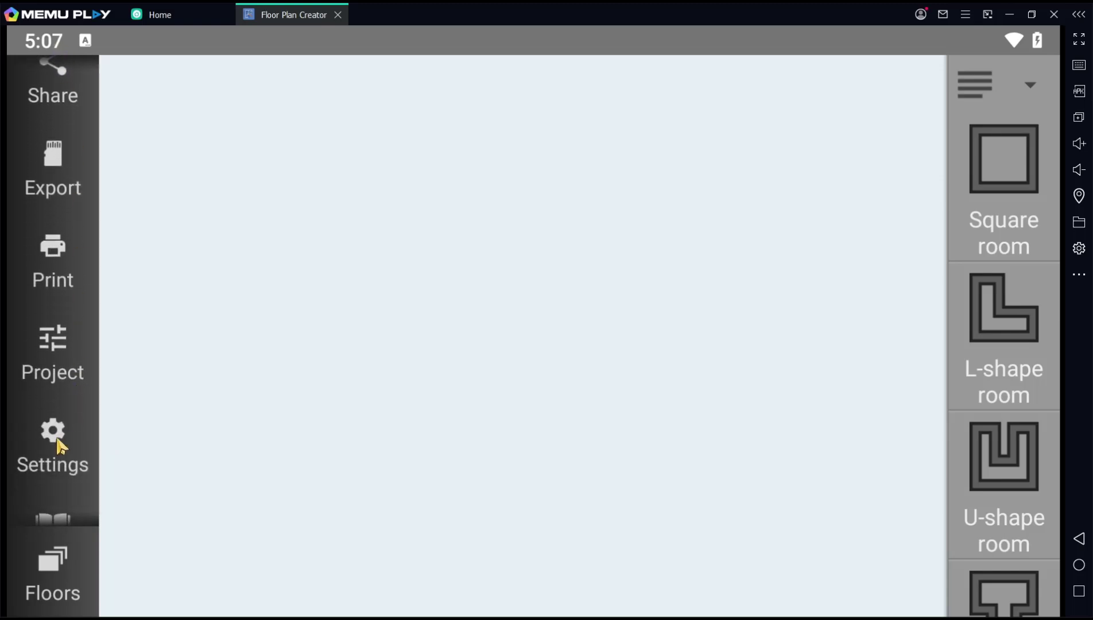
Reach the Units choice list in the application settings
click(53, 446)
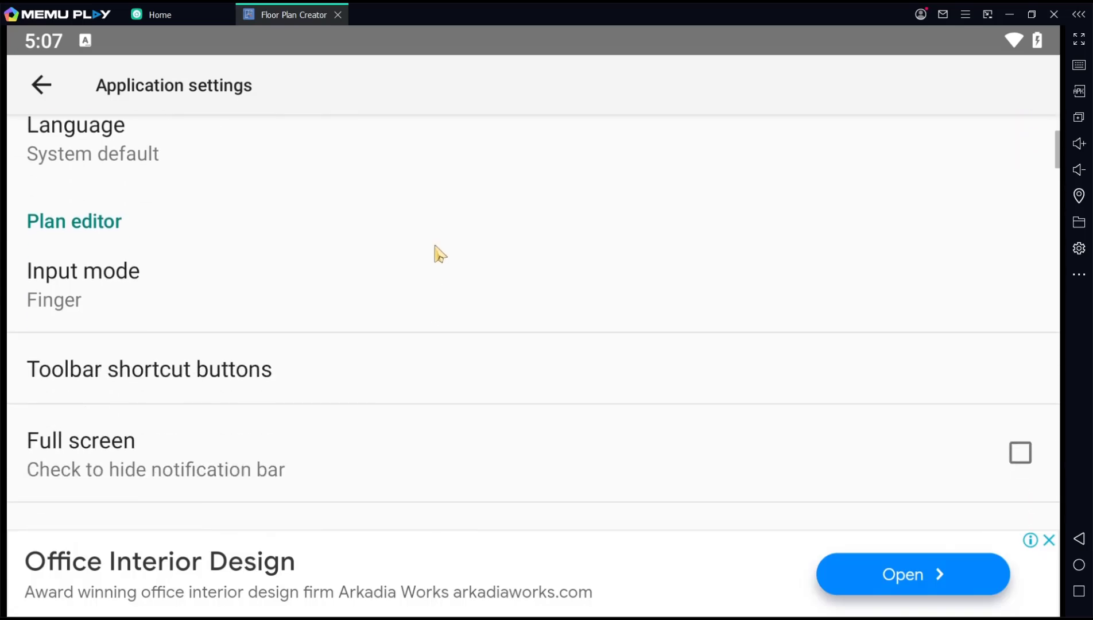
scroll(down, 3)
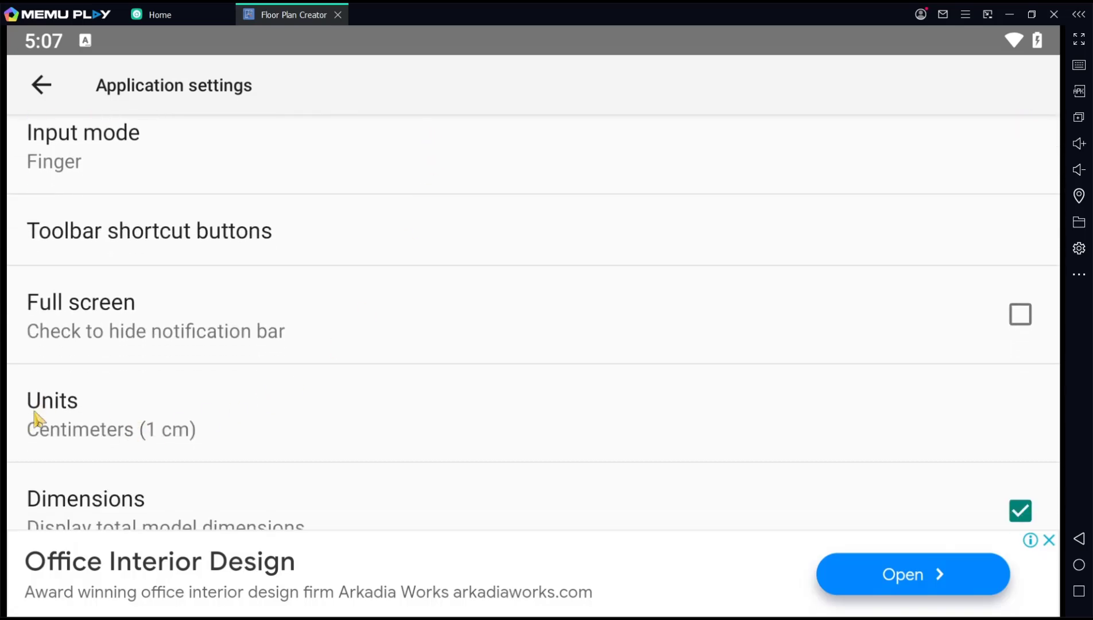
click(52, 400)
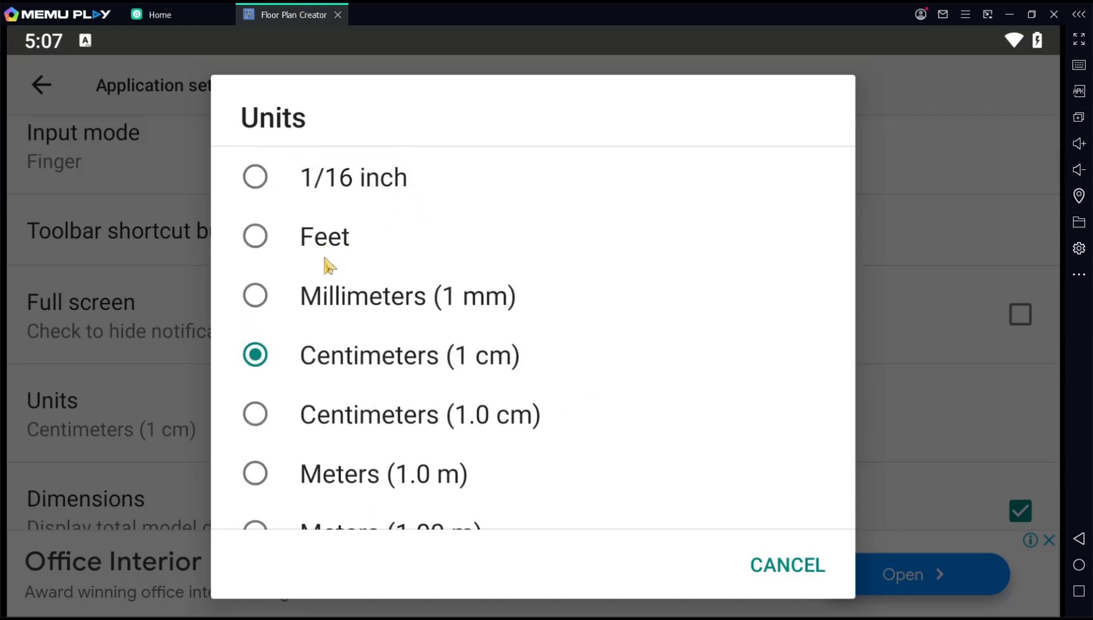
scroll(down, 3)
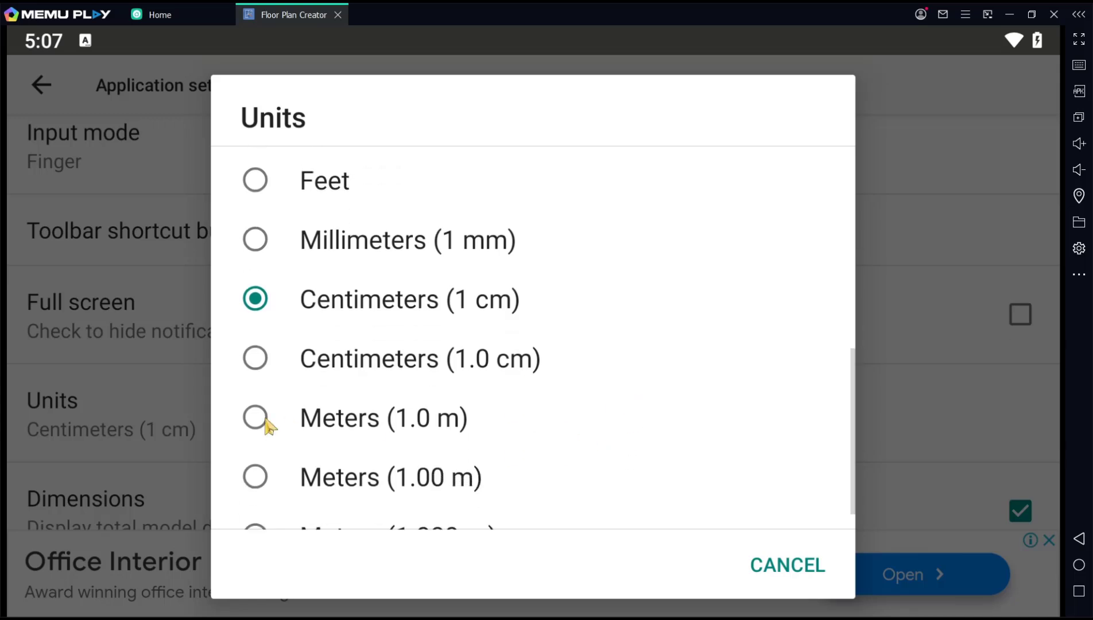
mouse_move(387, 313)
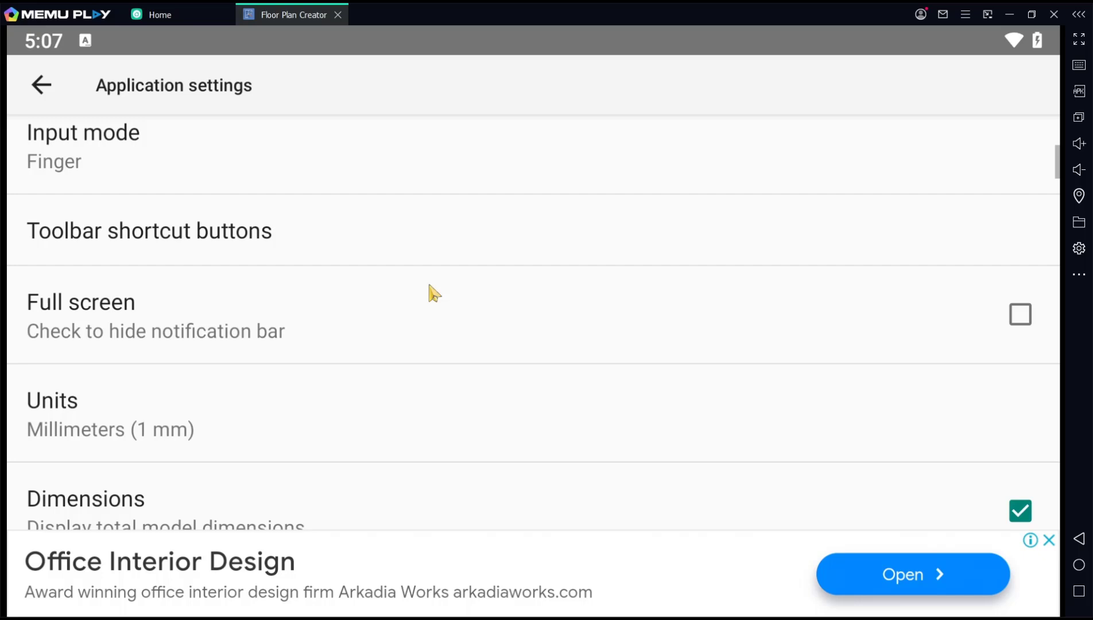
Place a 4000 mm by 4000 mm square room (16 m²) on the plan
click(40, 84)
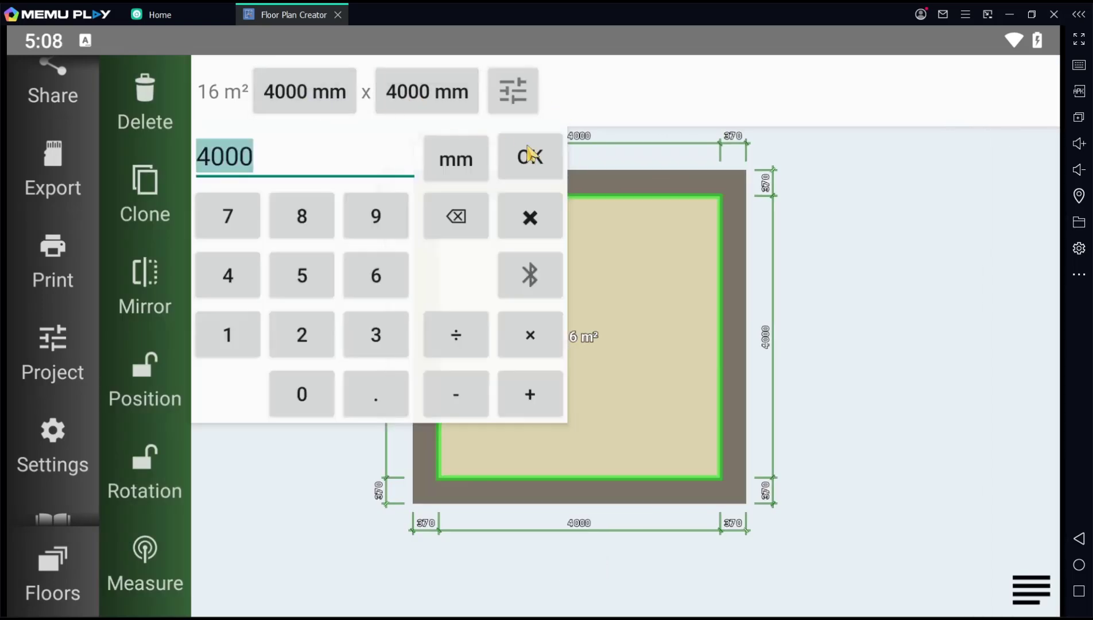
click(529, 156)
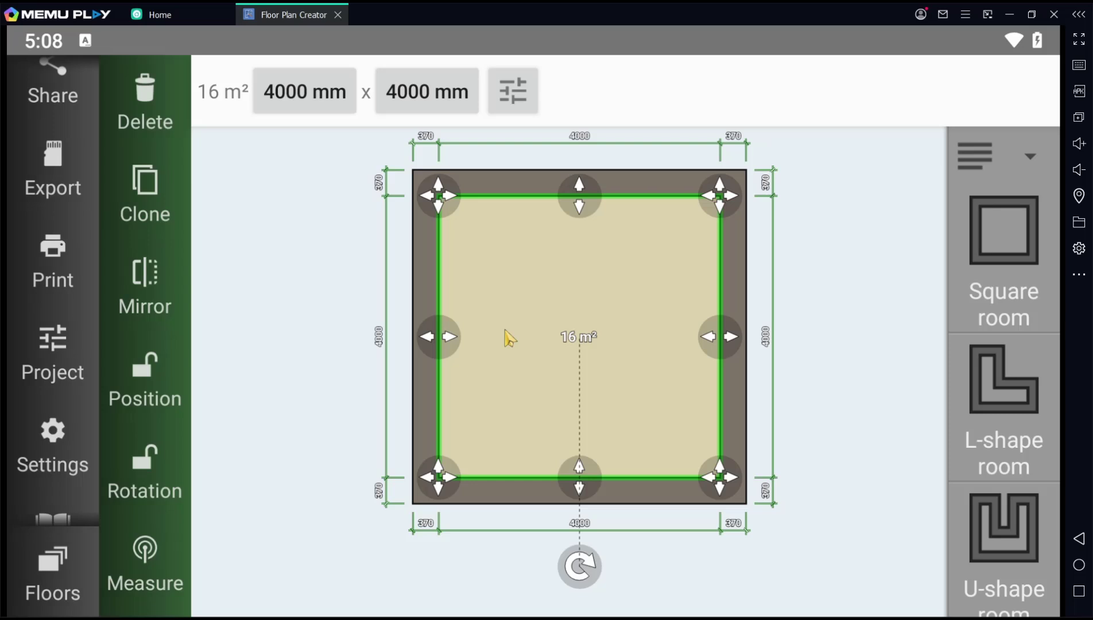
mouse_move(57, 450)
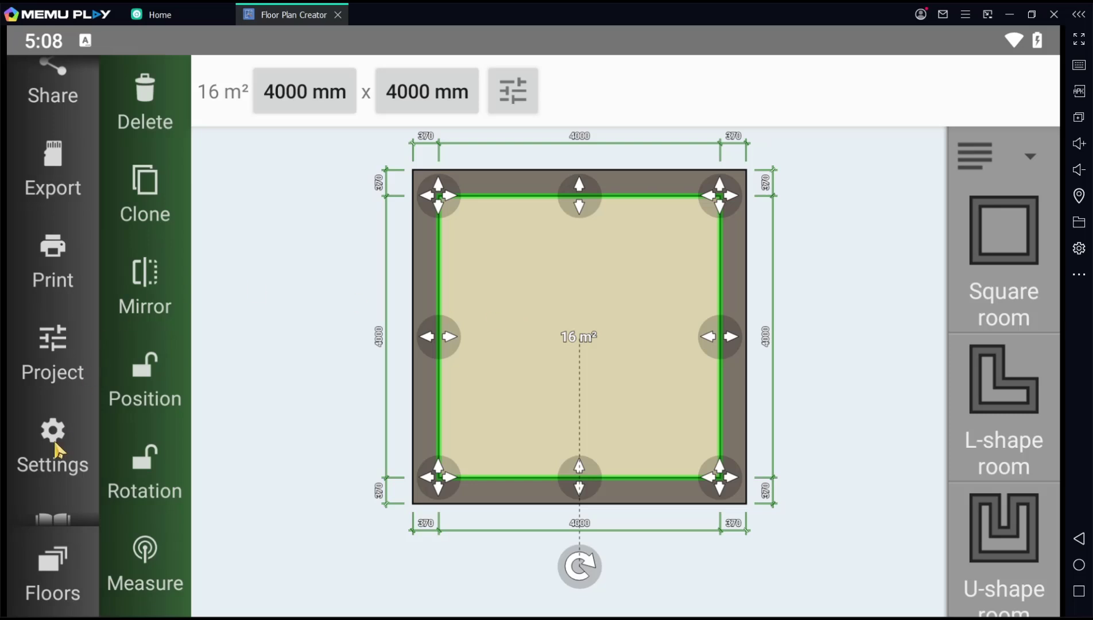
Set the units back to Centimeters (1 cm) in the application settings
click(53, 447)
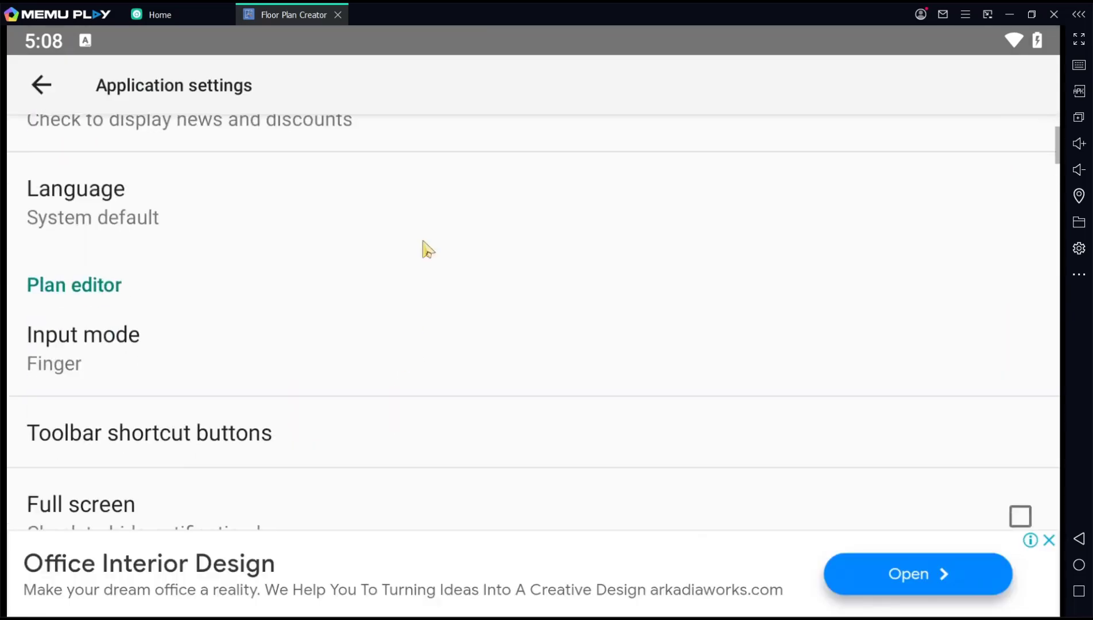
scroll(down, 3)
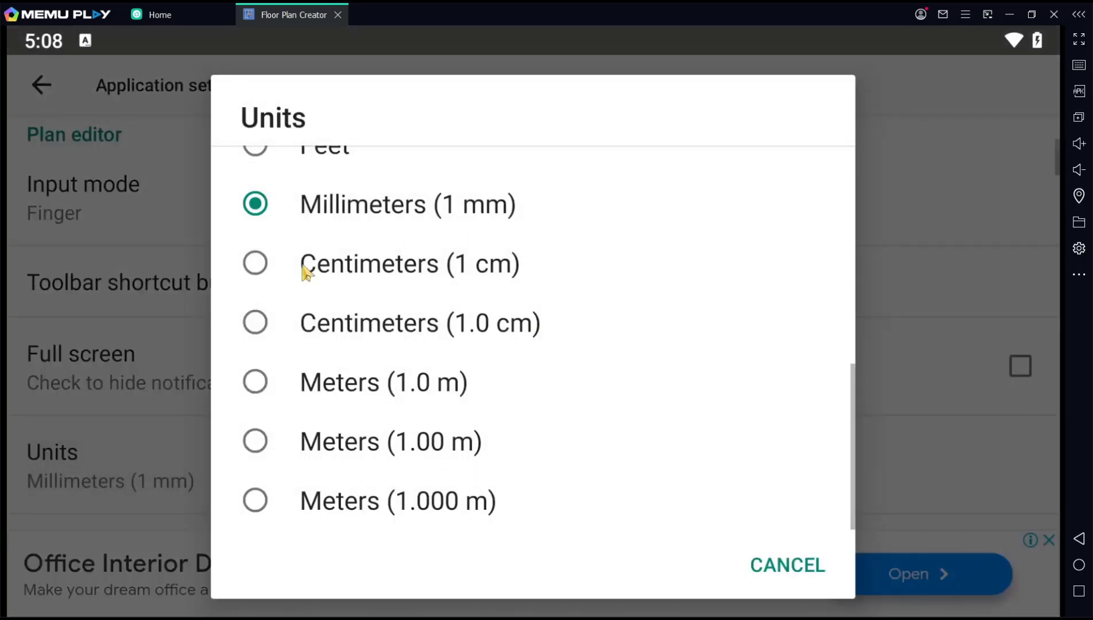
click(255, 264)
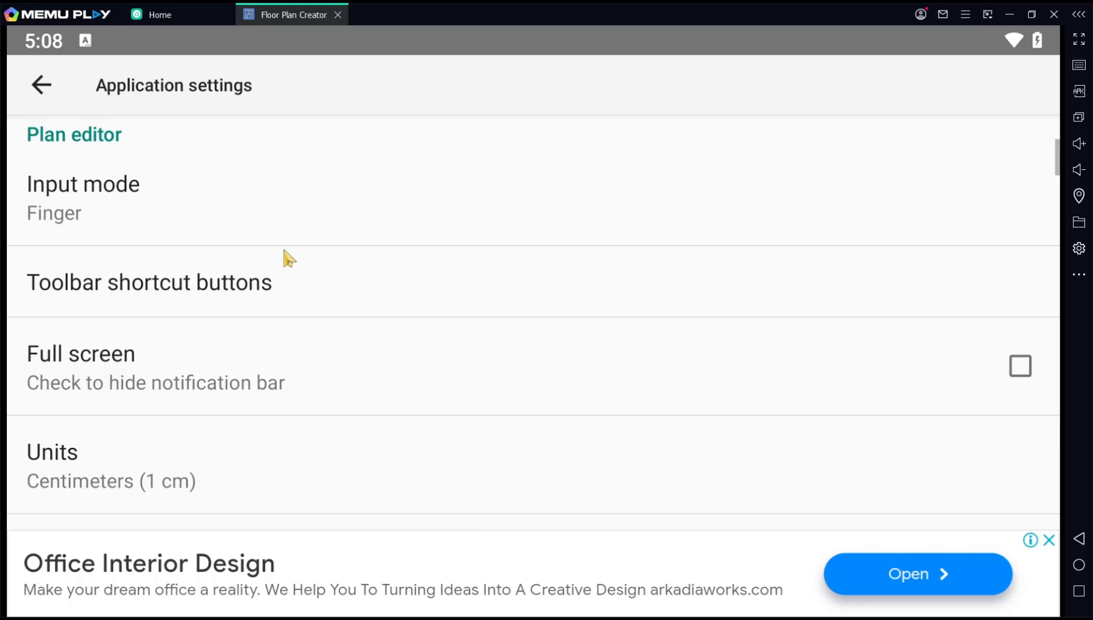
Back on the plan, refresh the room readout to 400 cm by 400 cm
click(40, 84)
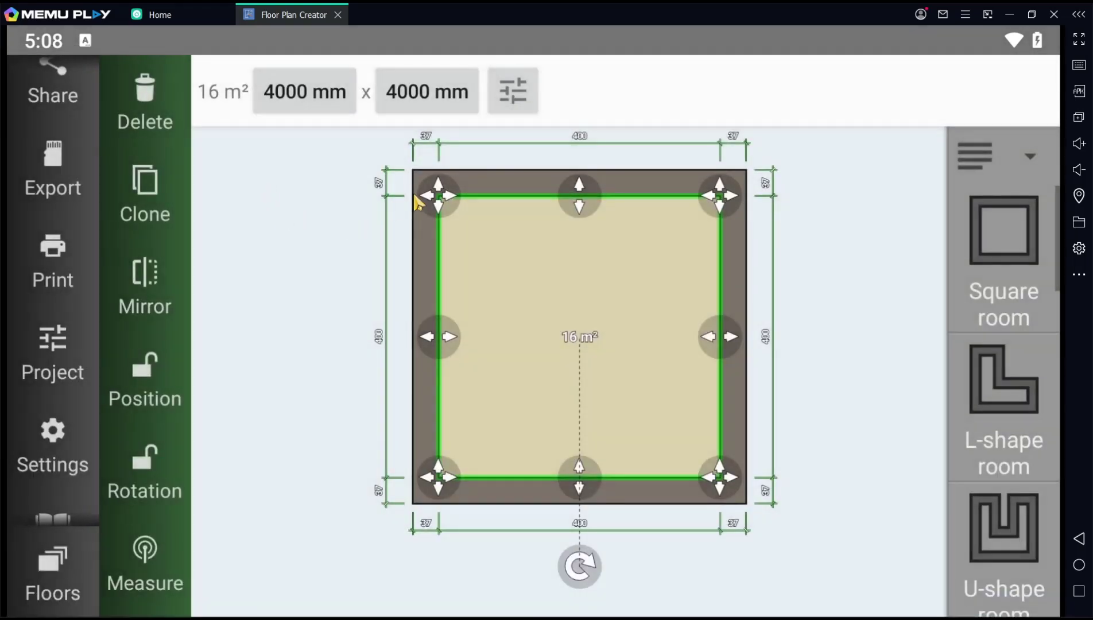
click(512, 91)
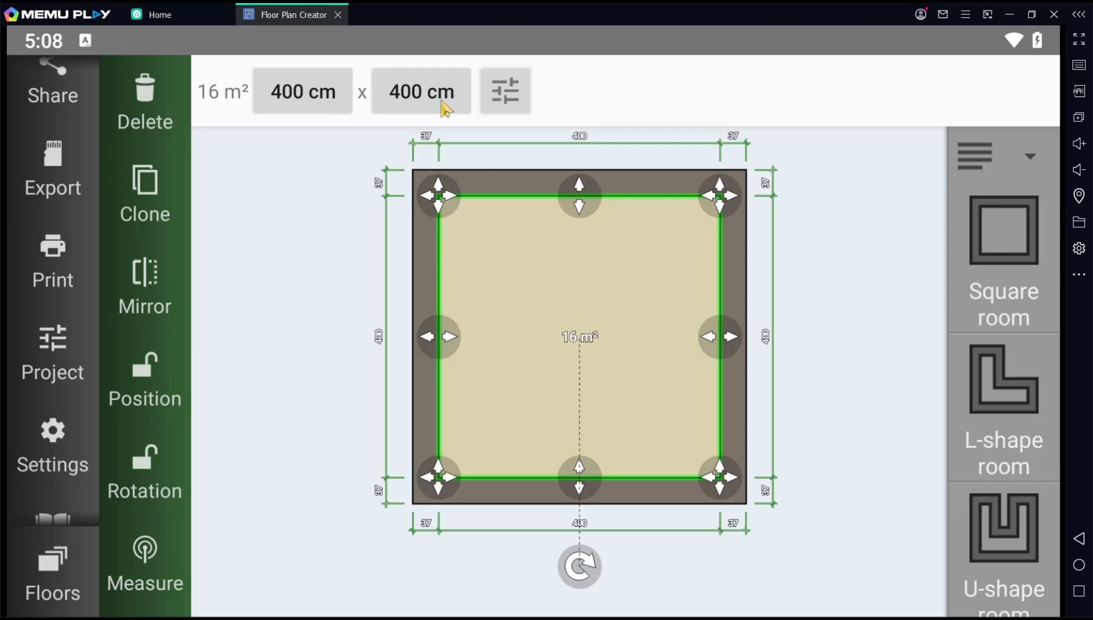
mouse_move(545, 303)
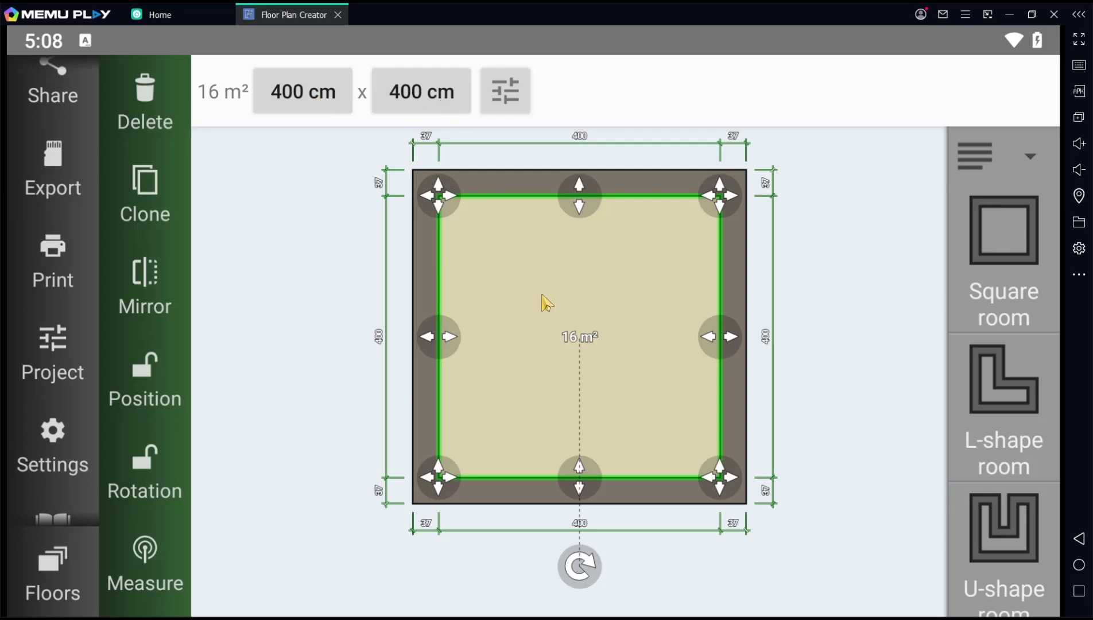